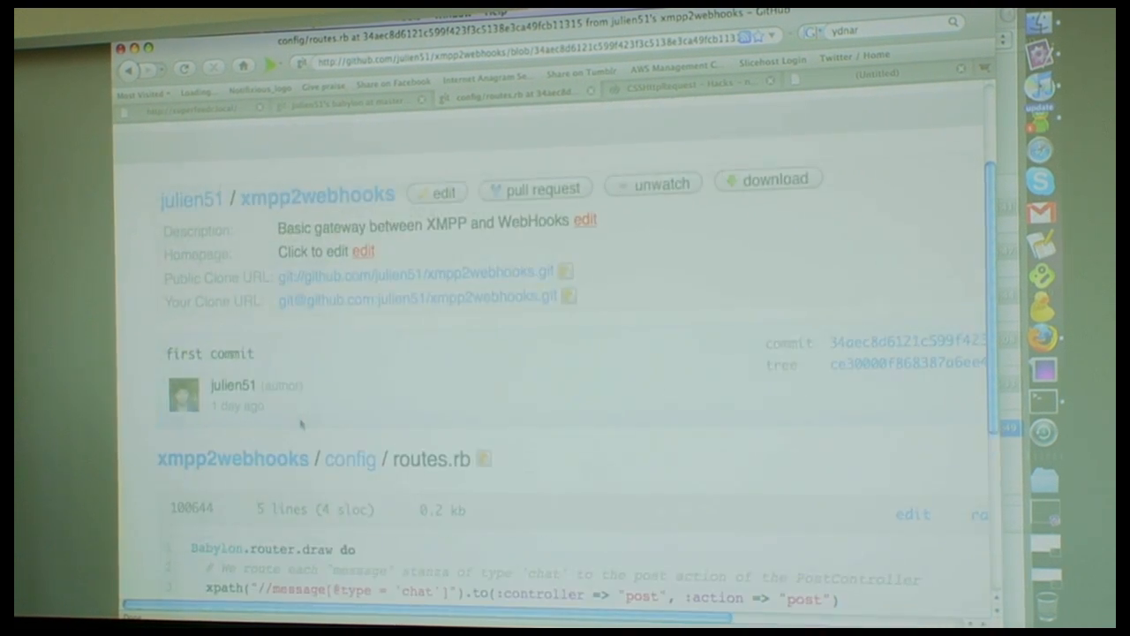
Scroll through the config folder listing of boot.rb, config.yaml, dependencies.rb and routes.rb
scroll(down, 3)
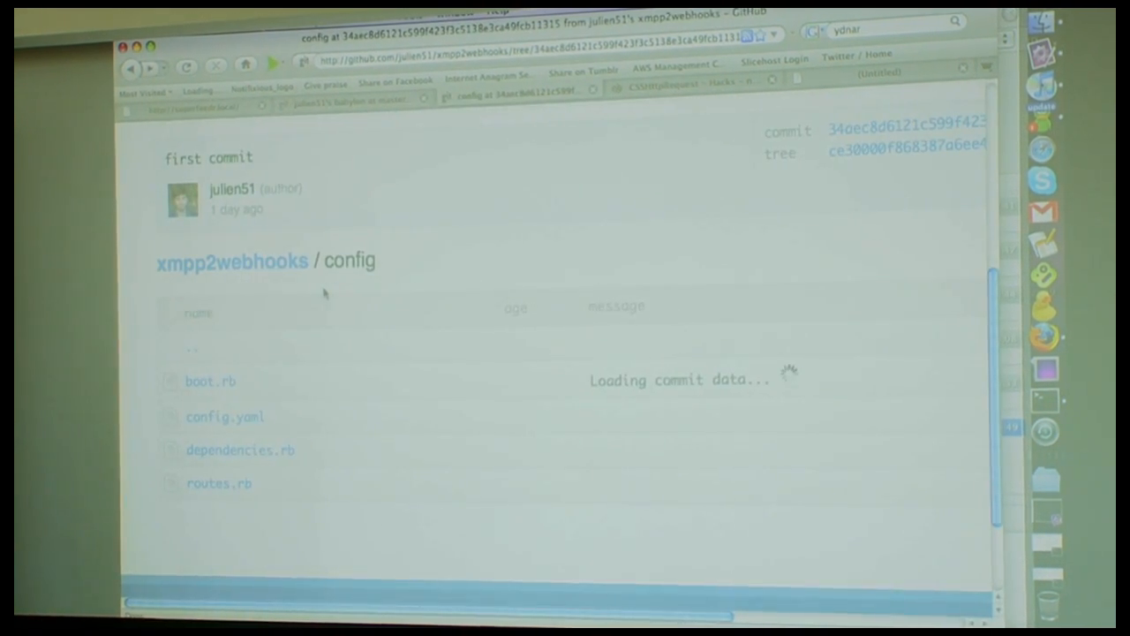
scroll(down, 3)
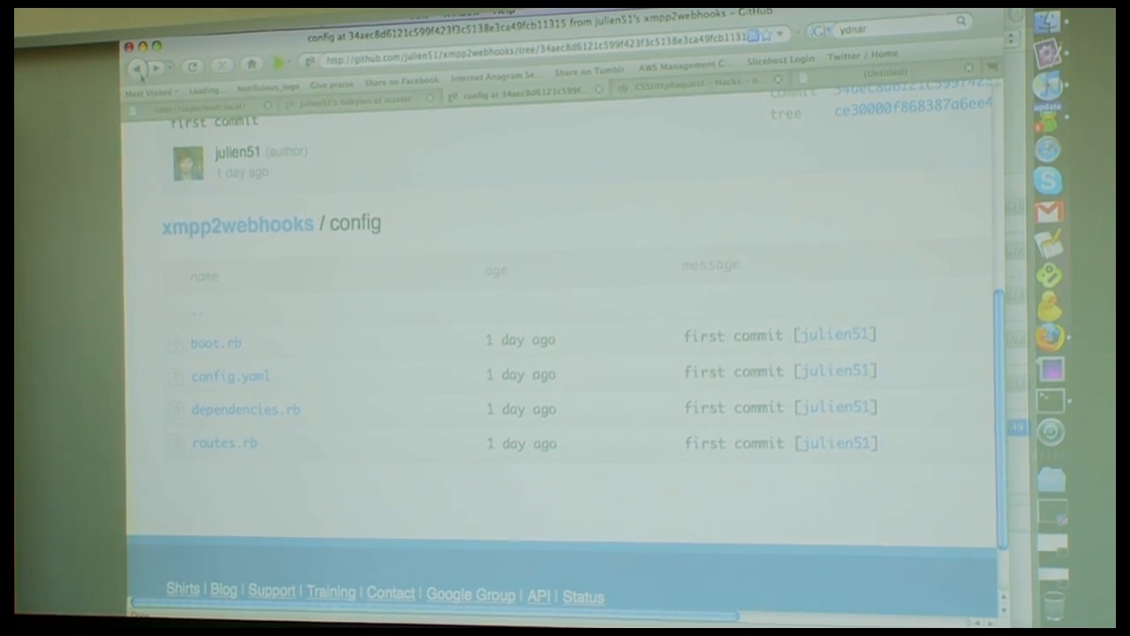
Navigate from the repository root through app and stanzas to post.rb
click(238, 223)
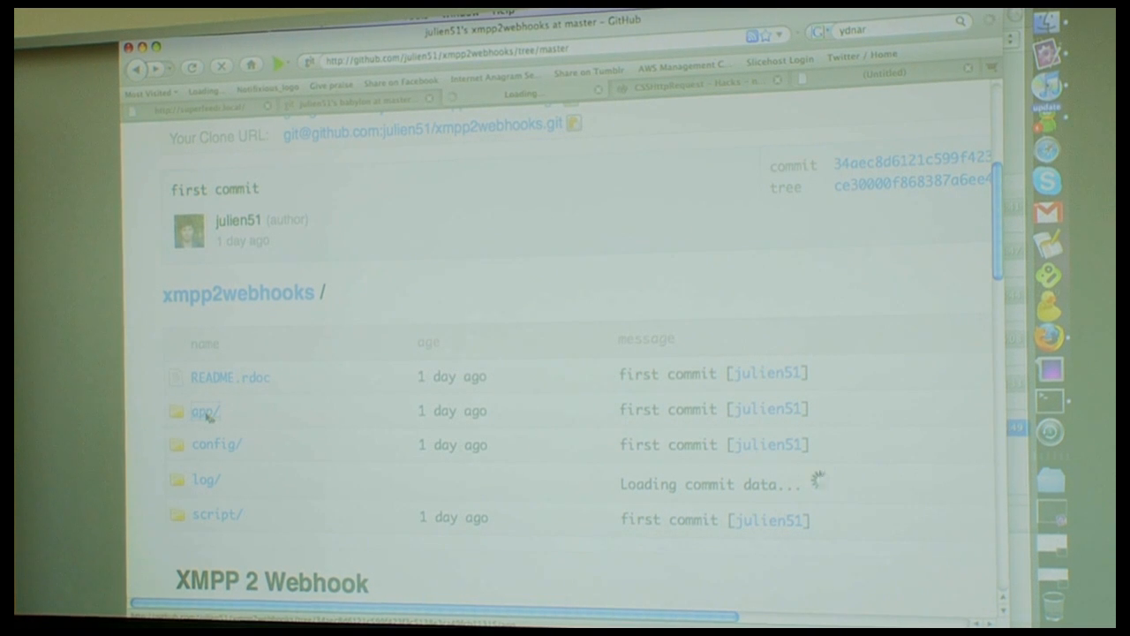
click(202, 410)
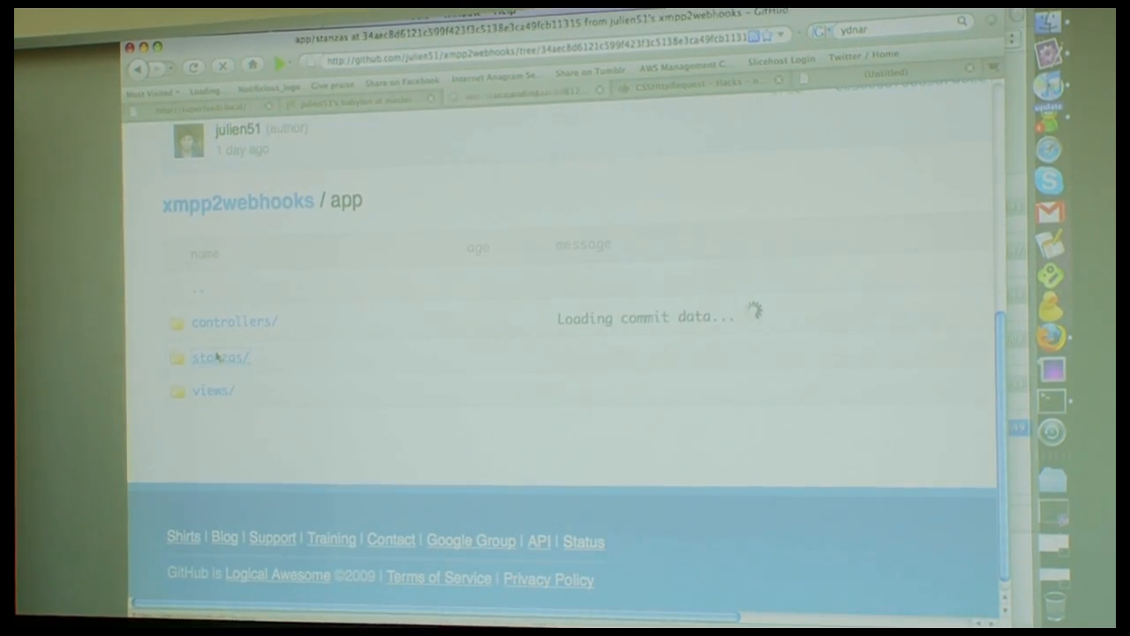
click(220, 357)
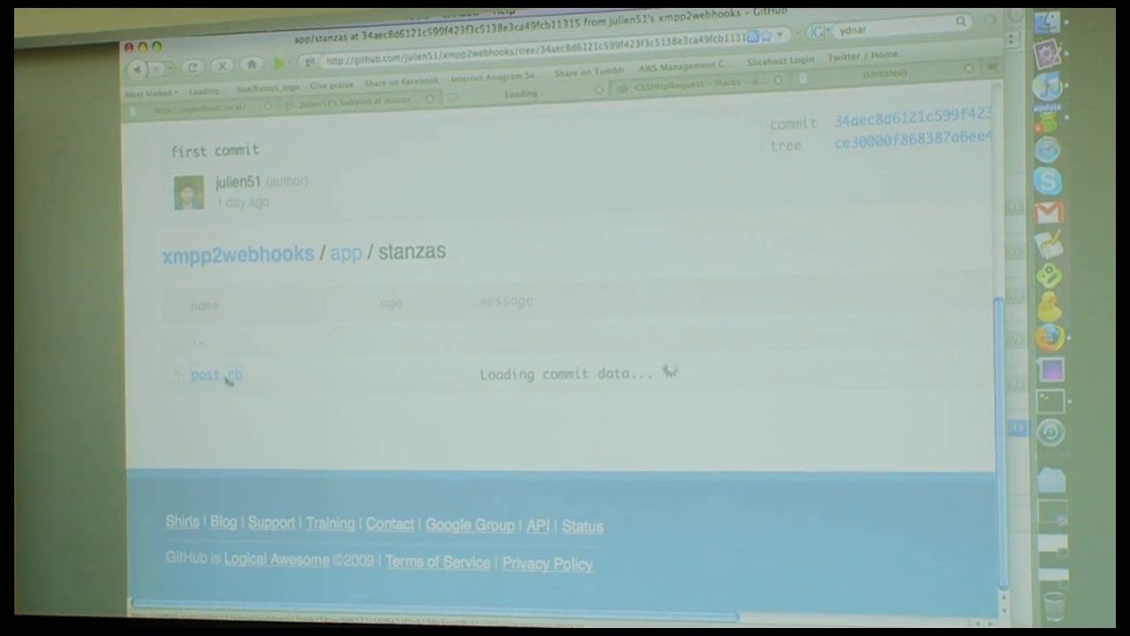
click(205, 373)
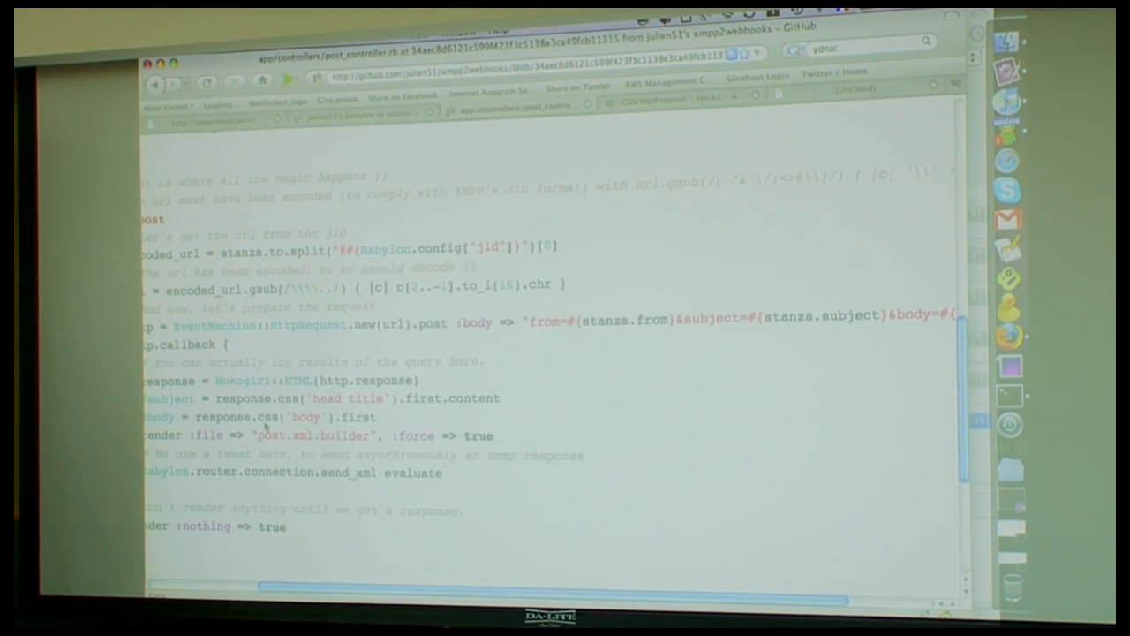
Scroll up through the post_controller.rb code
scroll(up, 3)
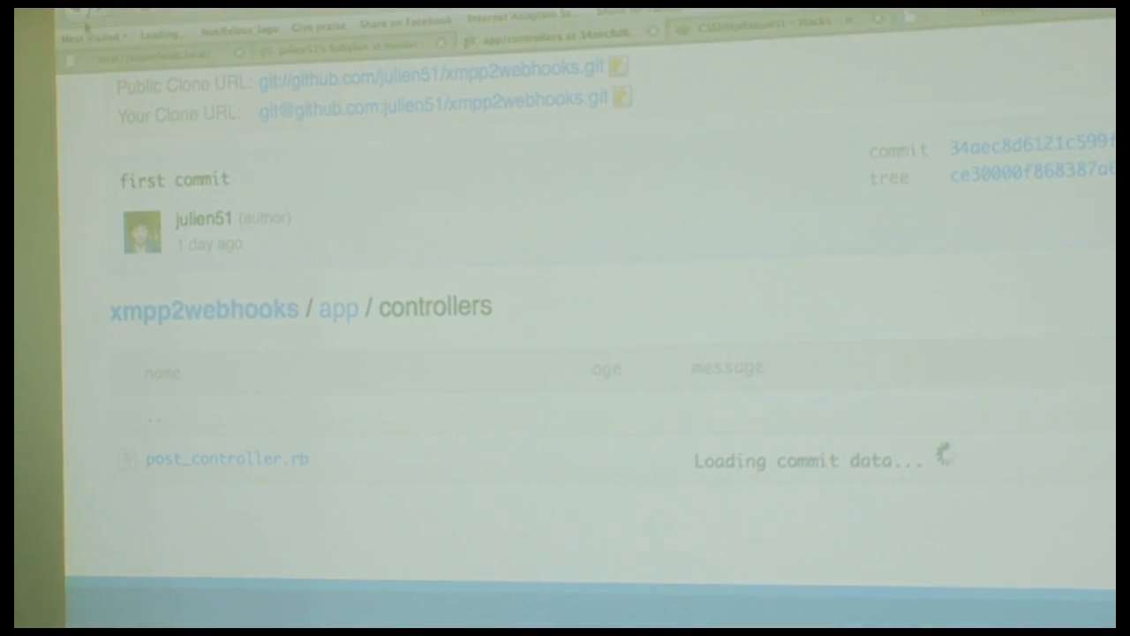
Navigate from the app folder into views/post to reach post.xml.builder
click(338, 307)
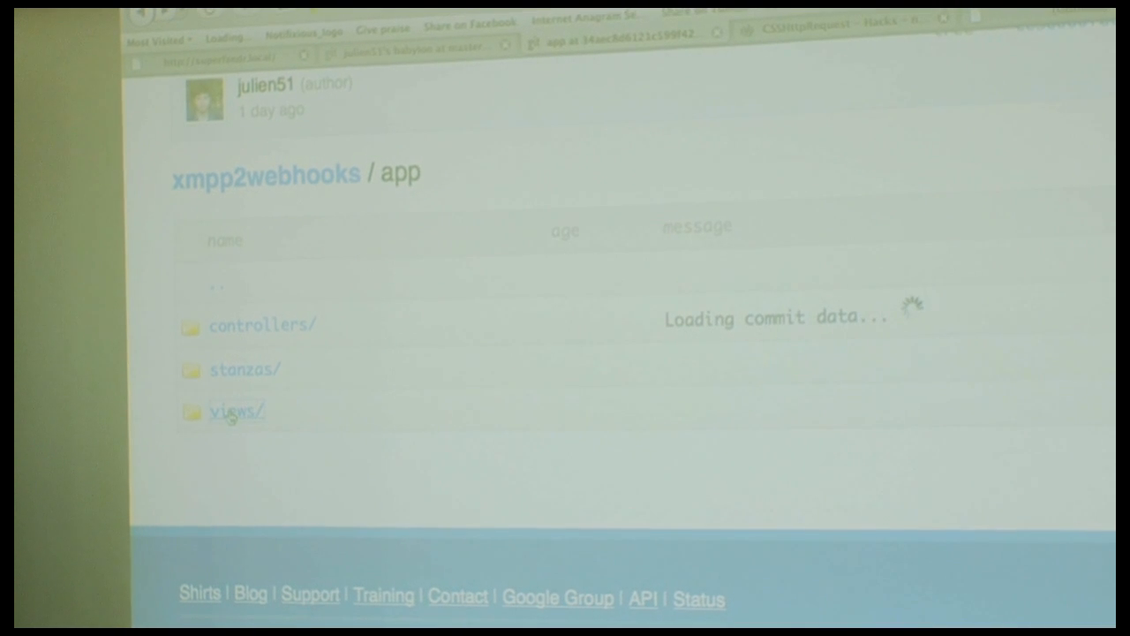
click(237, 411)
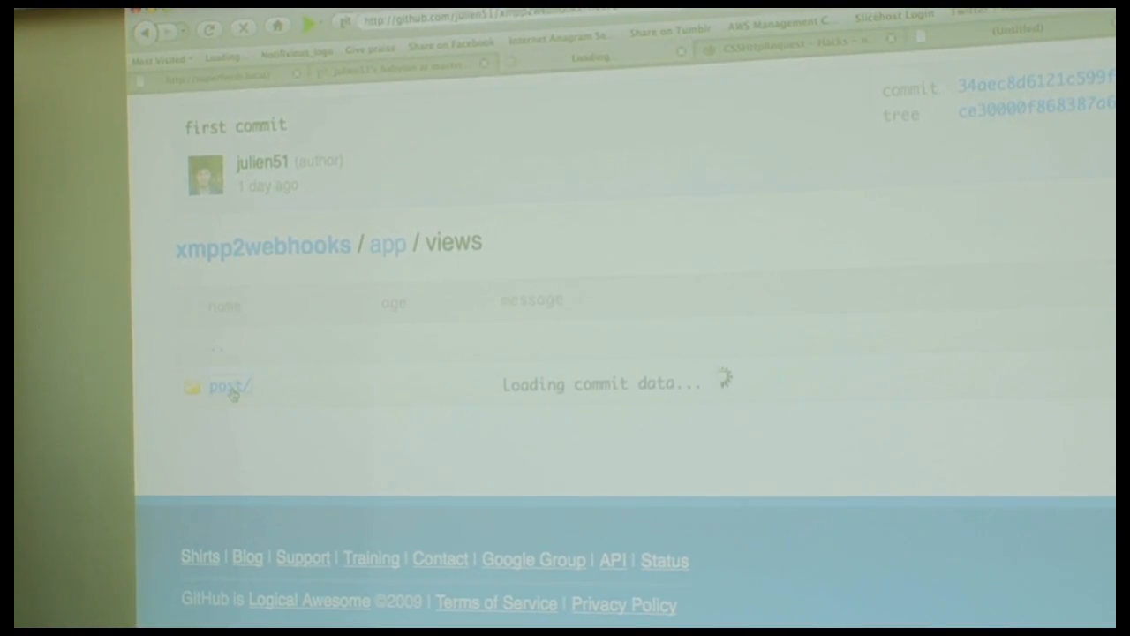
click(226, 386)
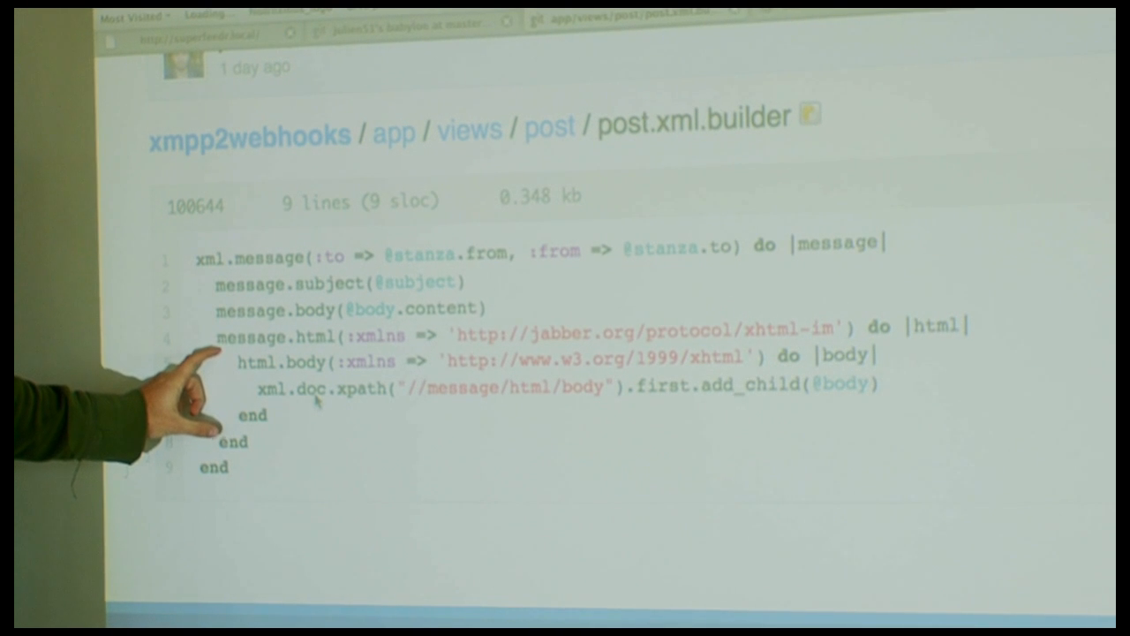
mouse_move(159, 380)
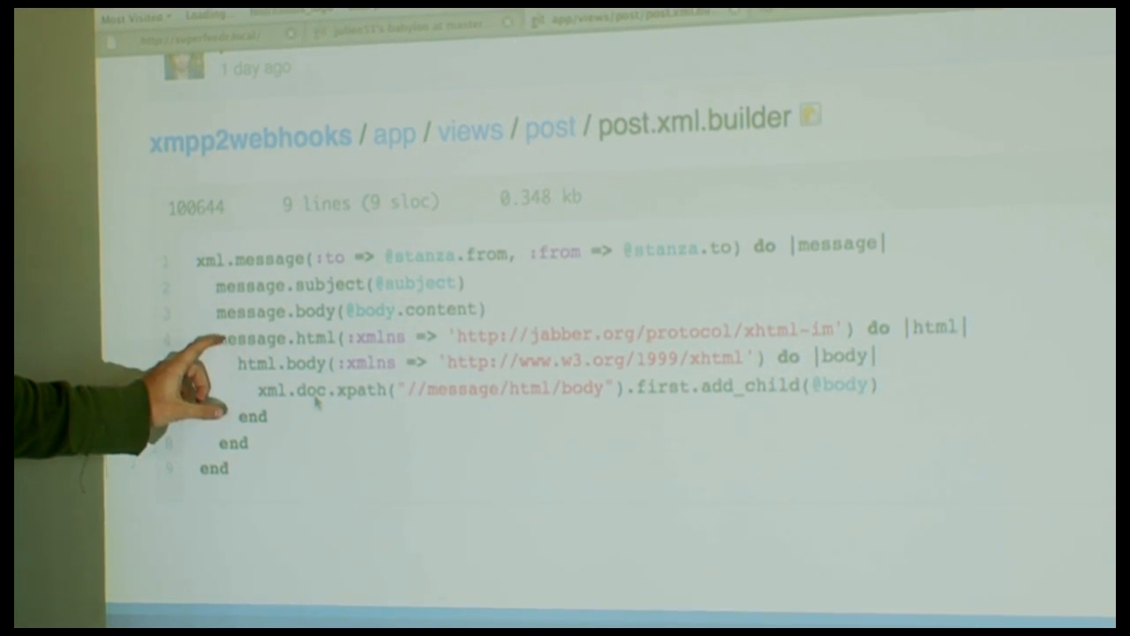
mouse_move(203, 353)
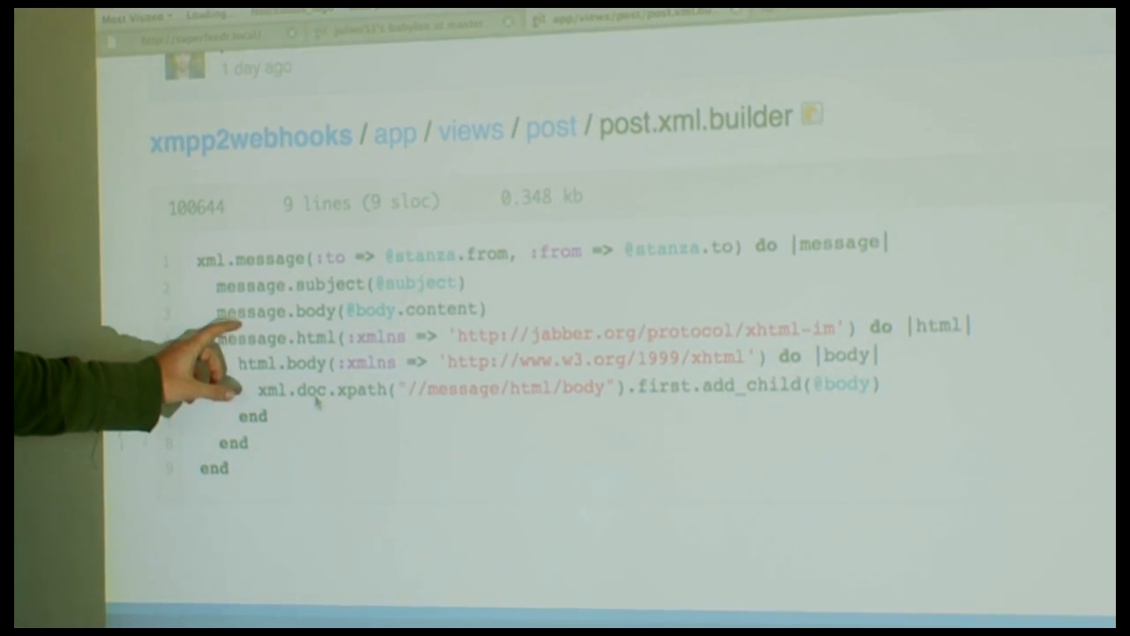